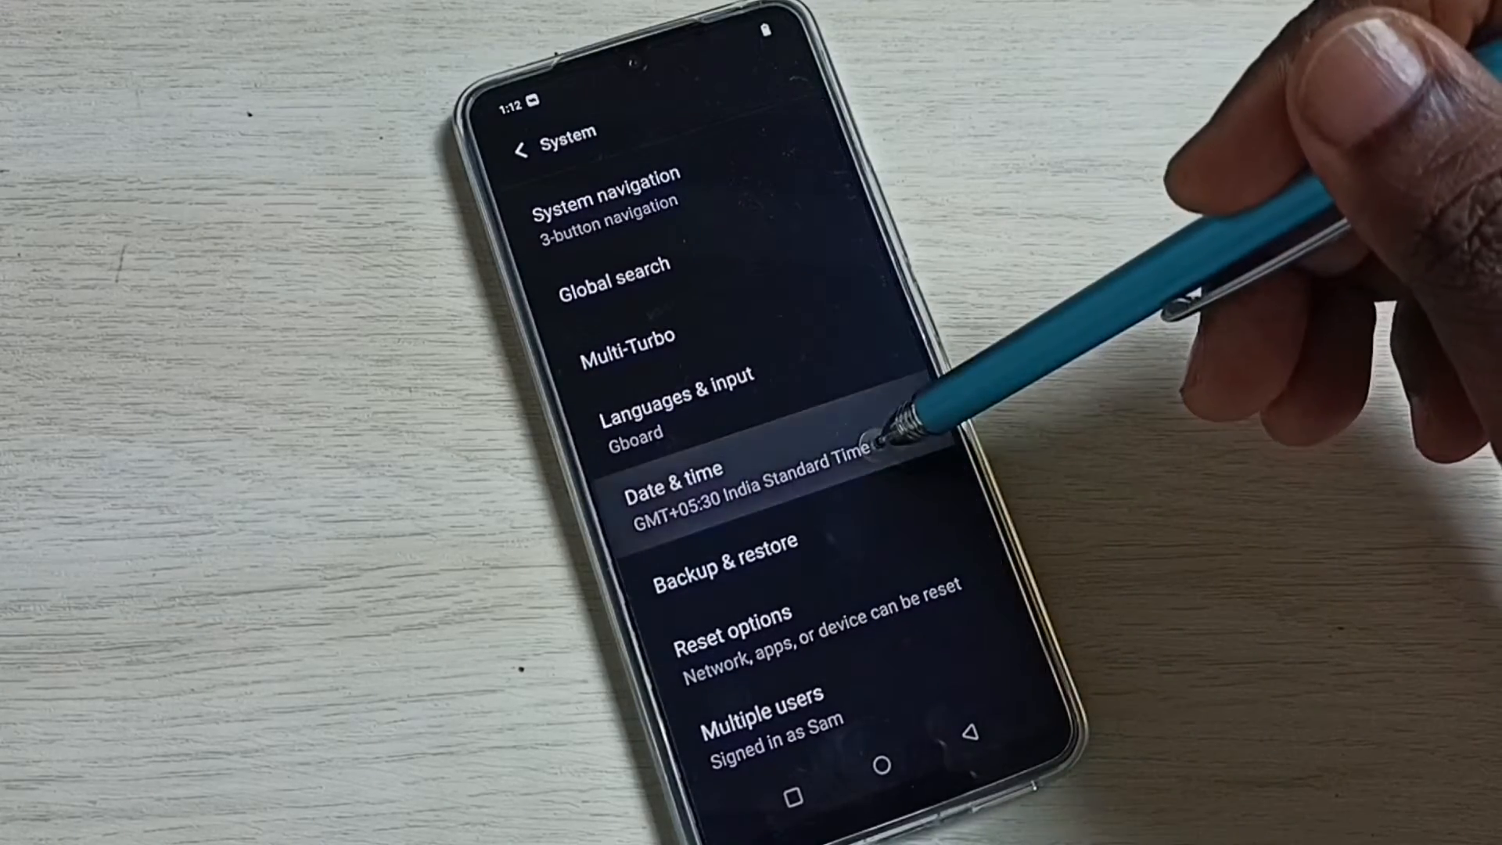
- Open Date & time, disable automatic time and time zone, and choose Atlantic Standard Time (GMT-04:00)
click(673, 478)
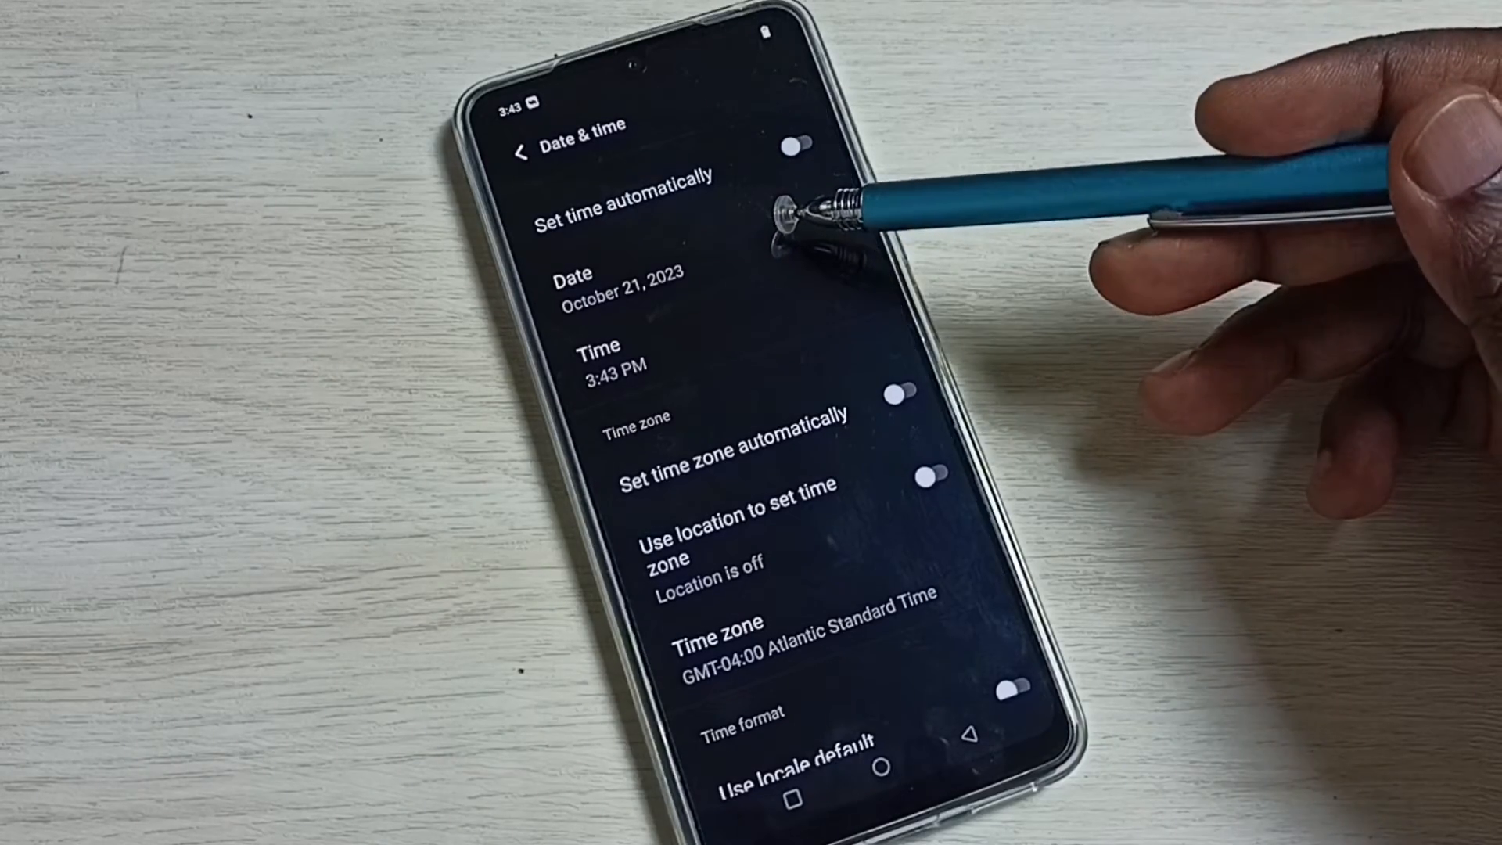
- Pick October 11 and 6:43 PM in the date and time pickers, then re-enable Set time automatically
click(607, 291)
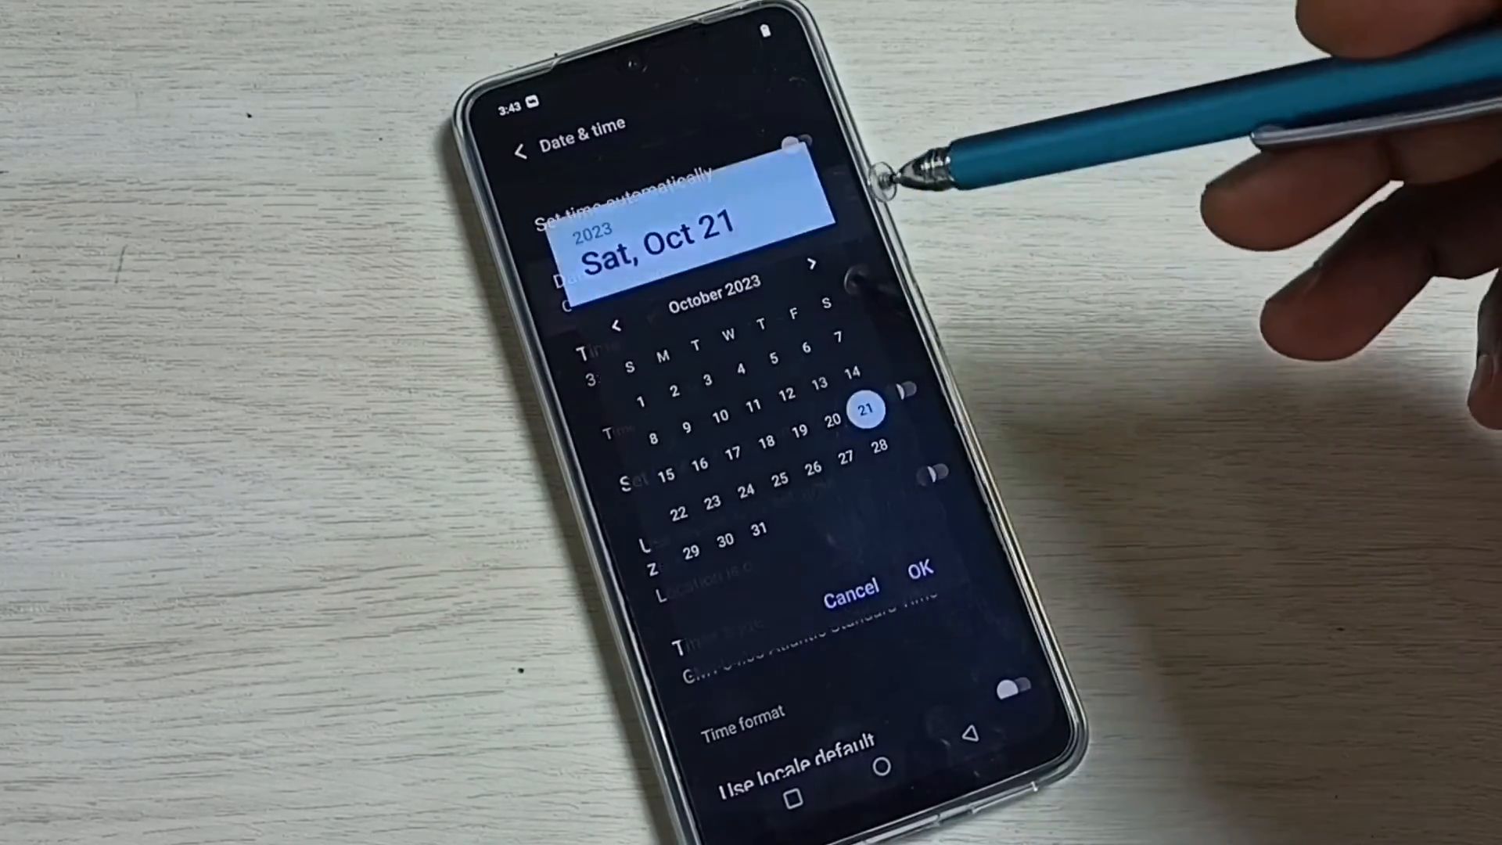
click(922, 590)
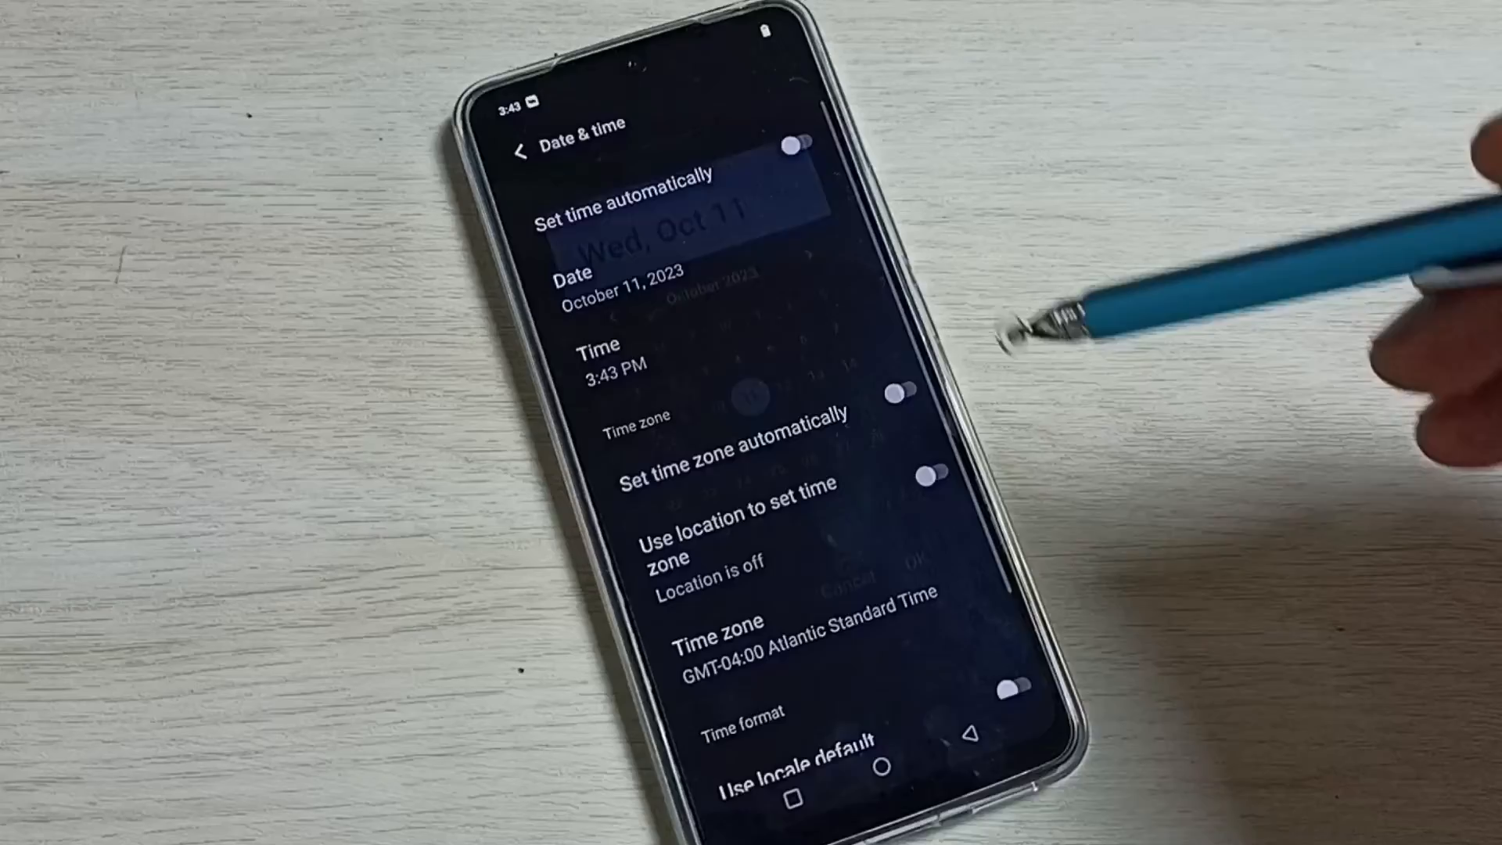
click(603, 363)
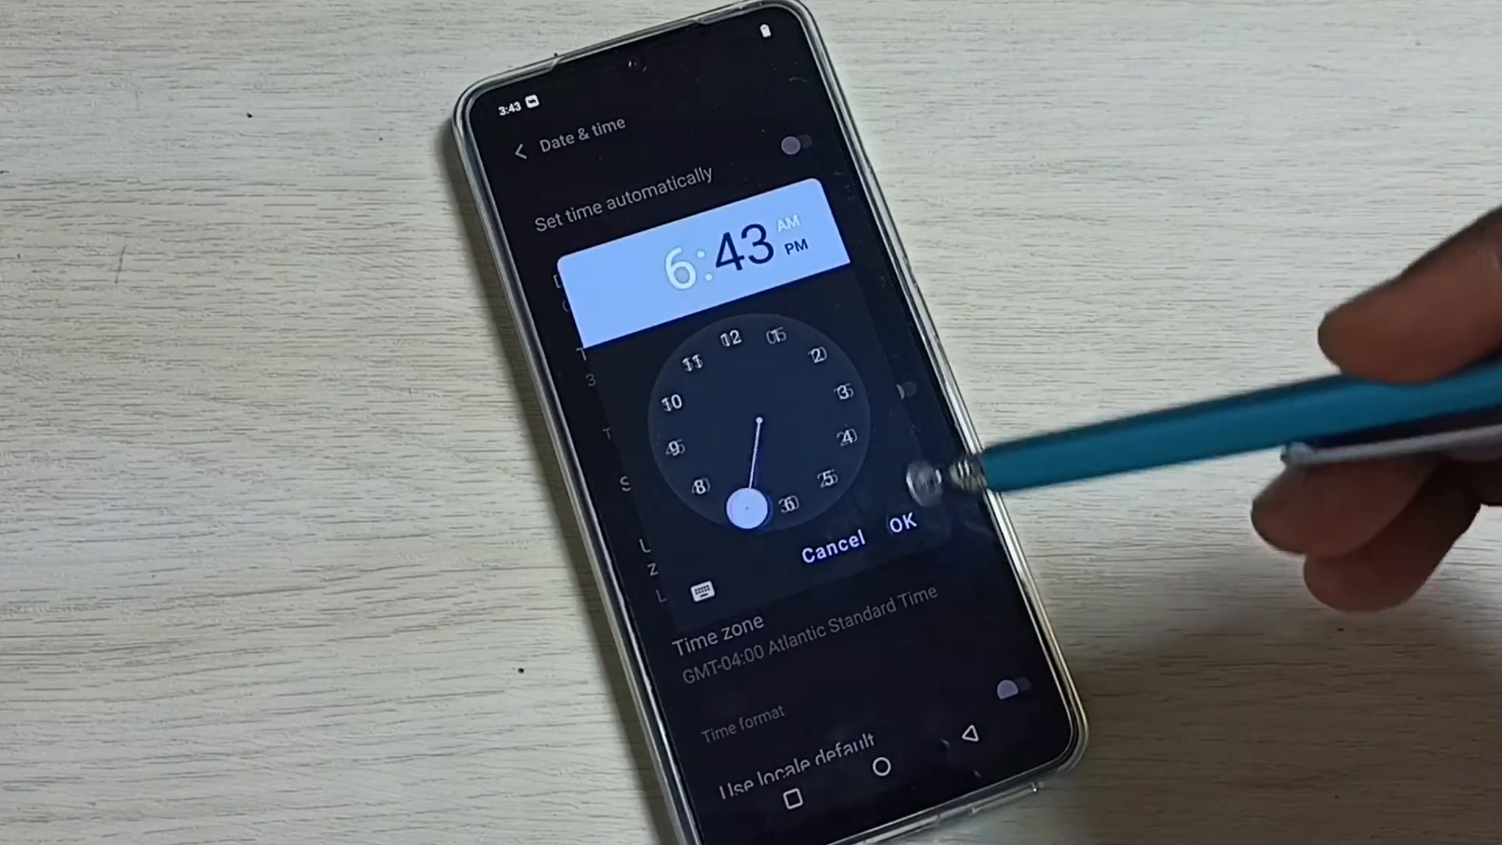
click(901, 549)
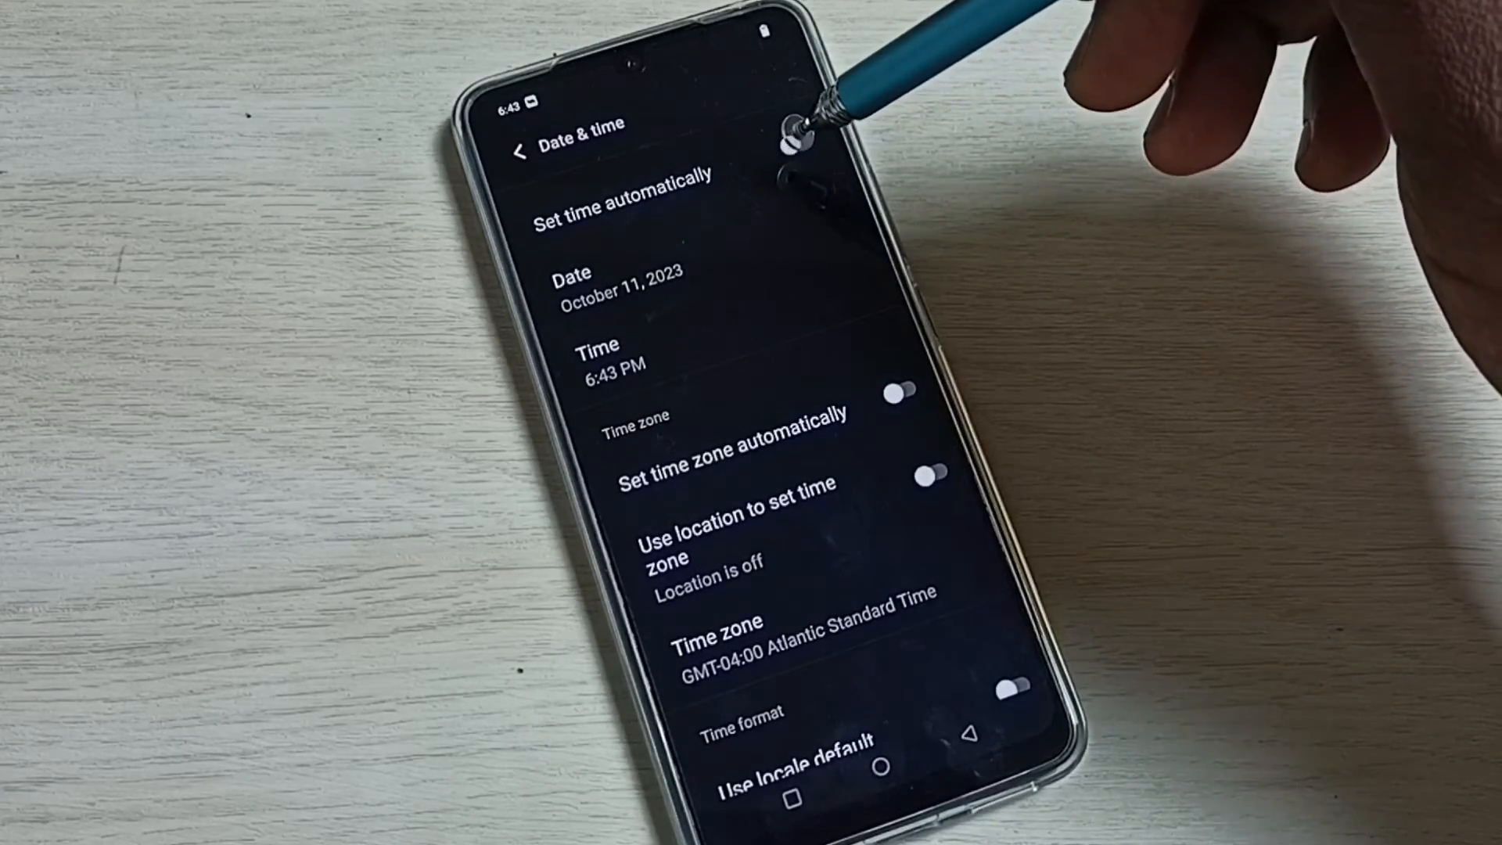
click(799, 138)
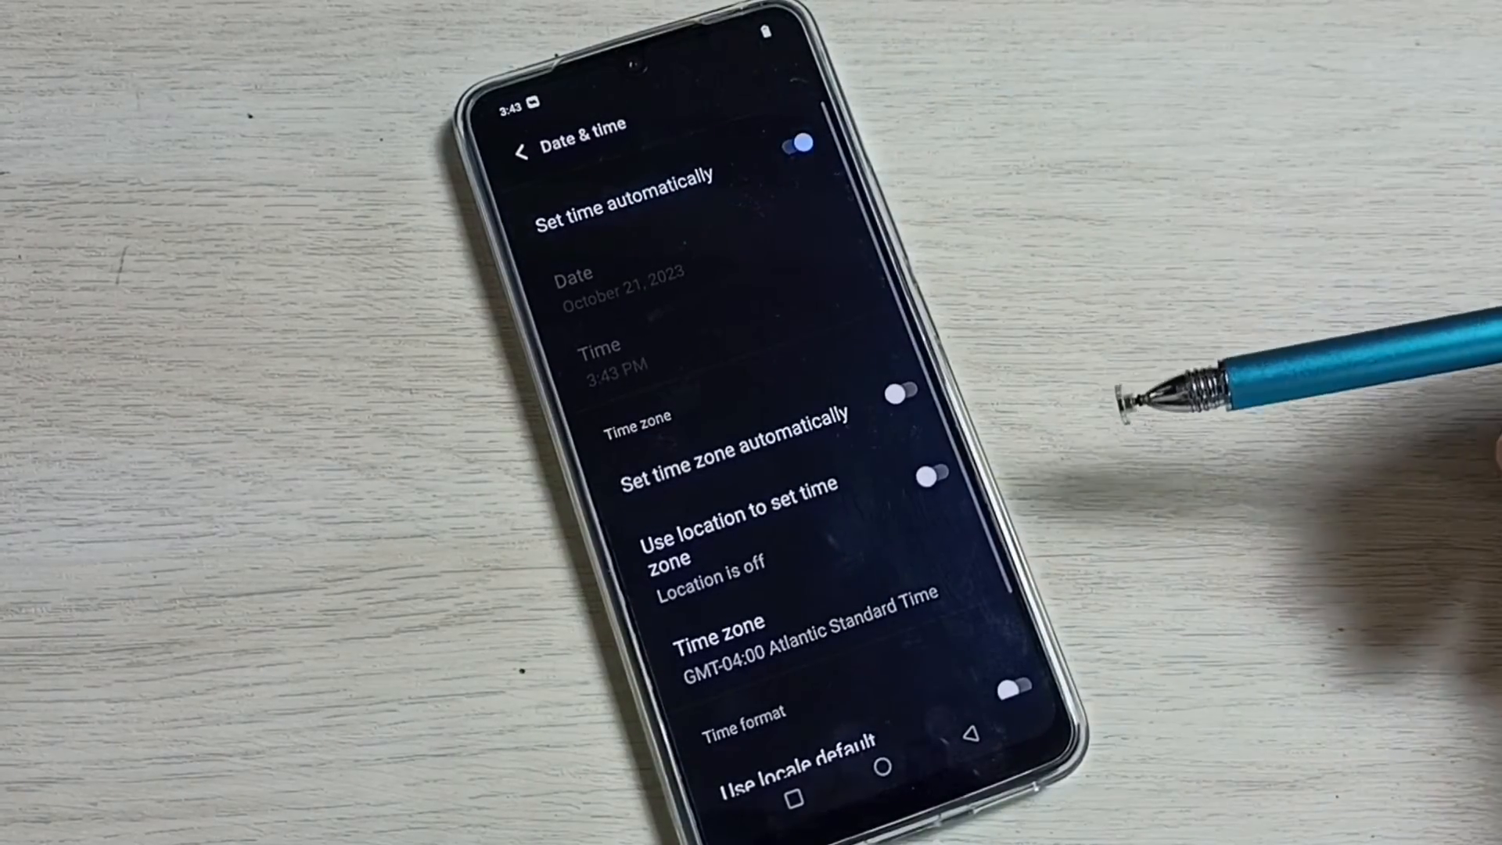